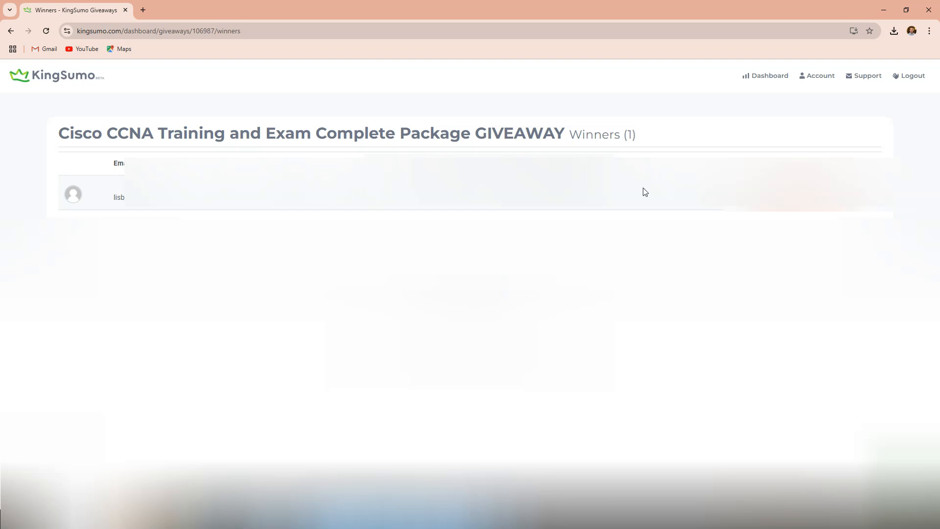
click(637, 192)
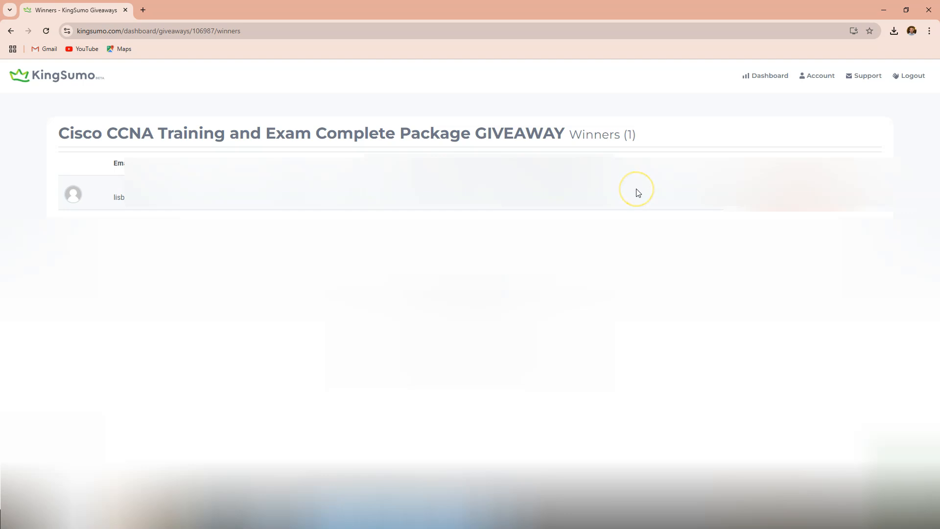